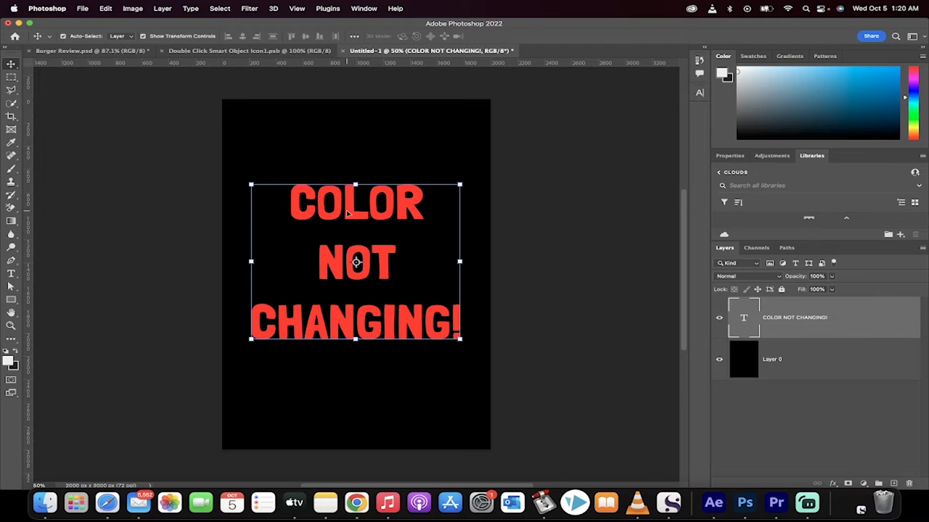
mouse_move(732, 62)
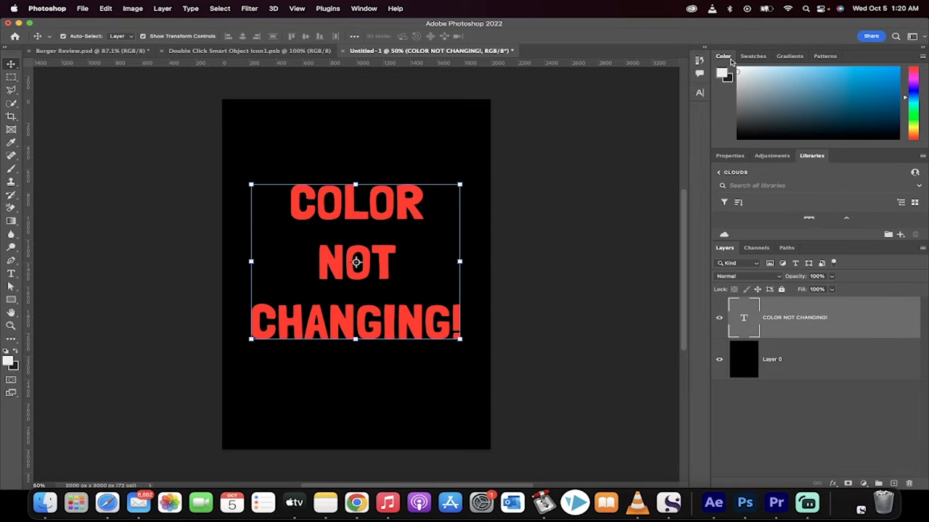
Pick a blue foreground colour, then set the text colour to pale pink in the Character panel.
left_click(837, 101)
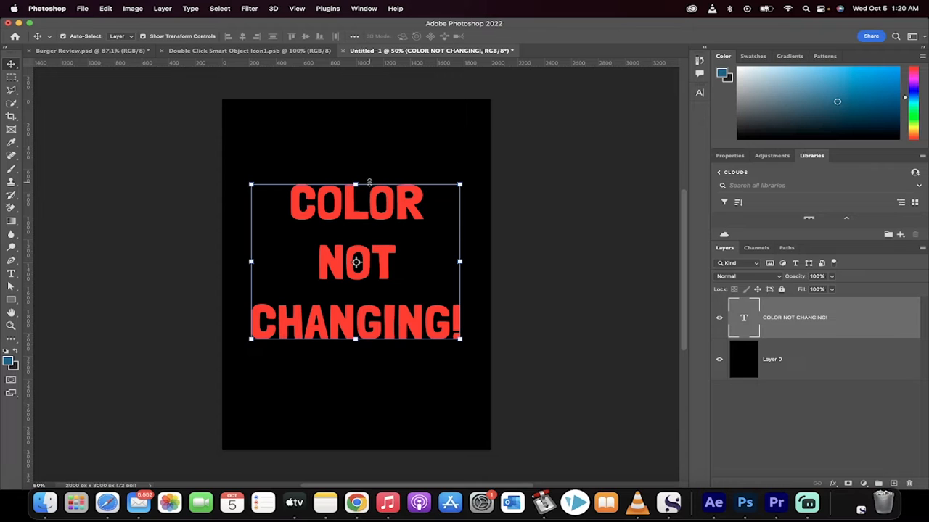
mouse_move(267, 253)
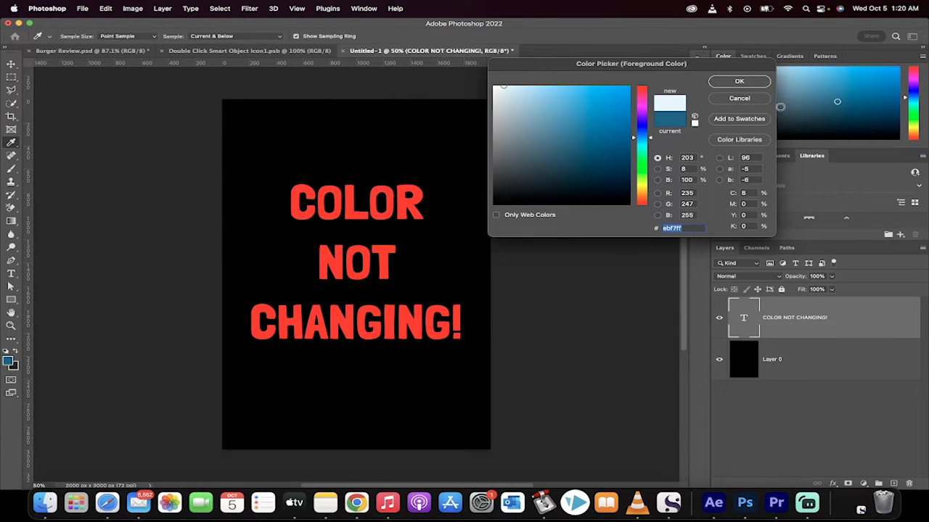
left_click(739, 81)
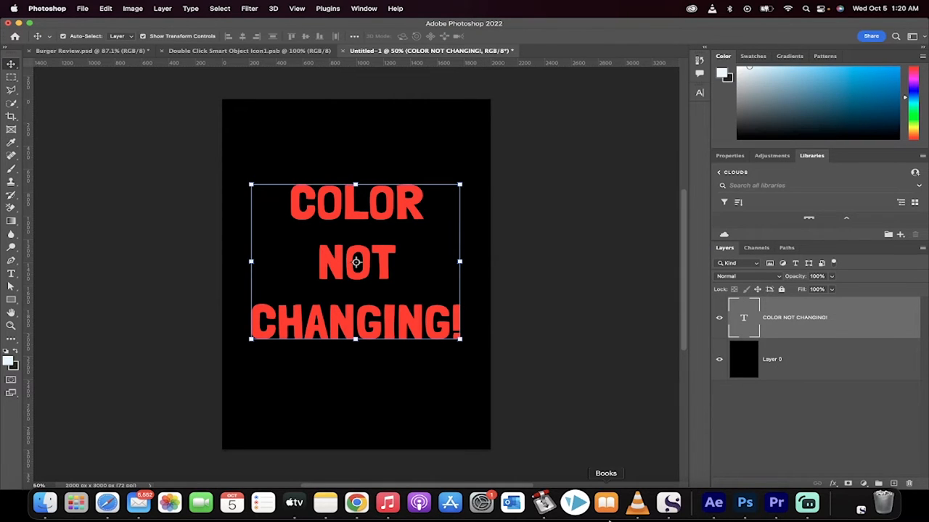
mouse_move(772, 307)
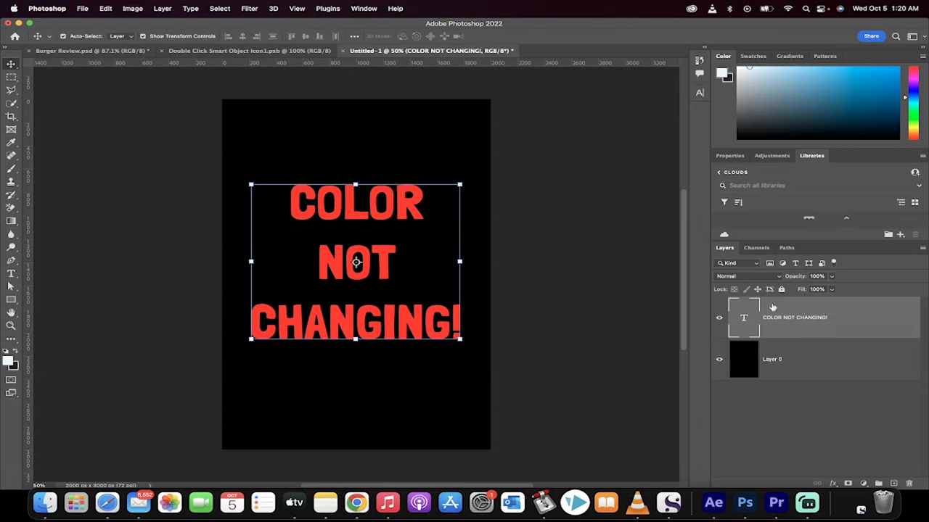
left_click(364, 8)
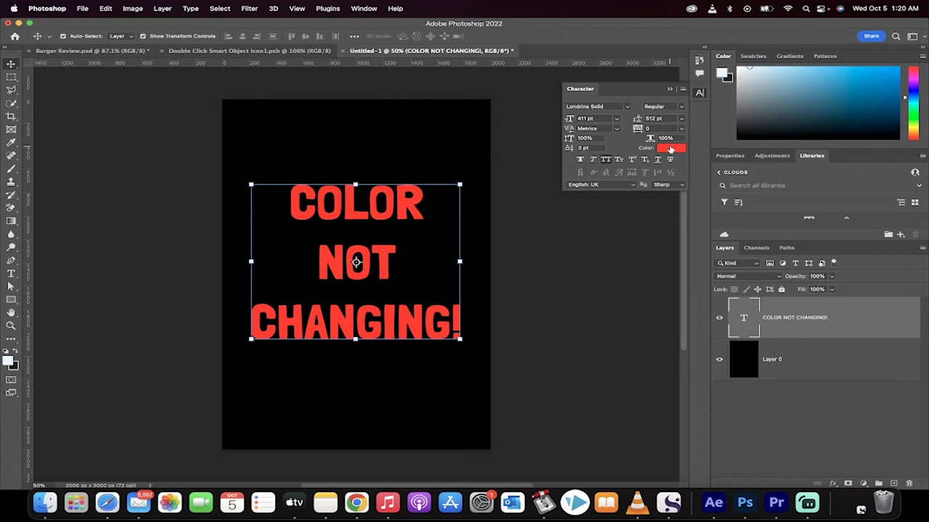
left_click(669, 148)
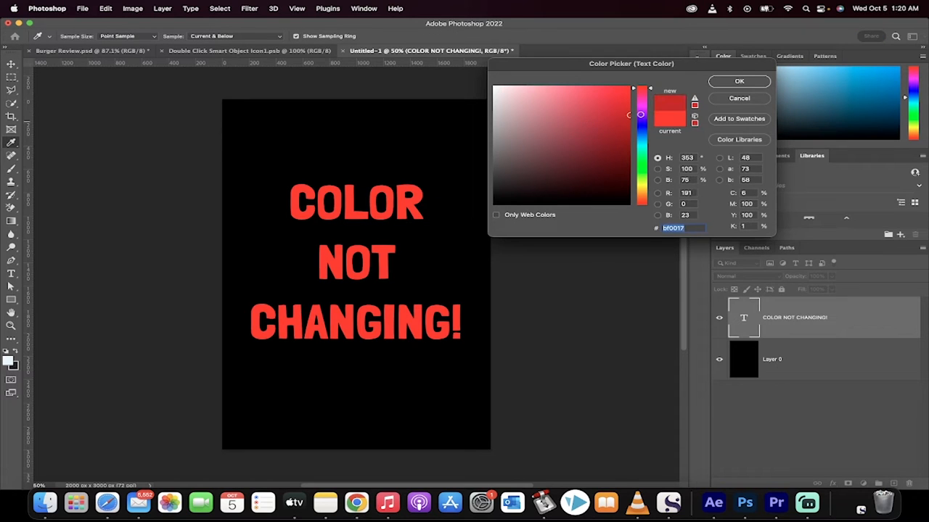
left_click(738, 80)
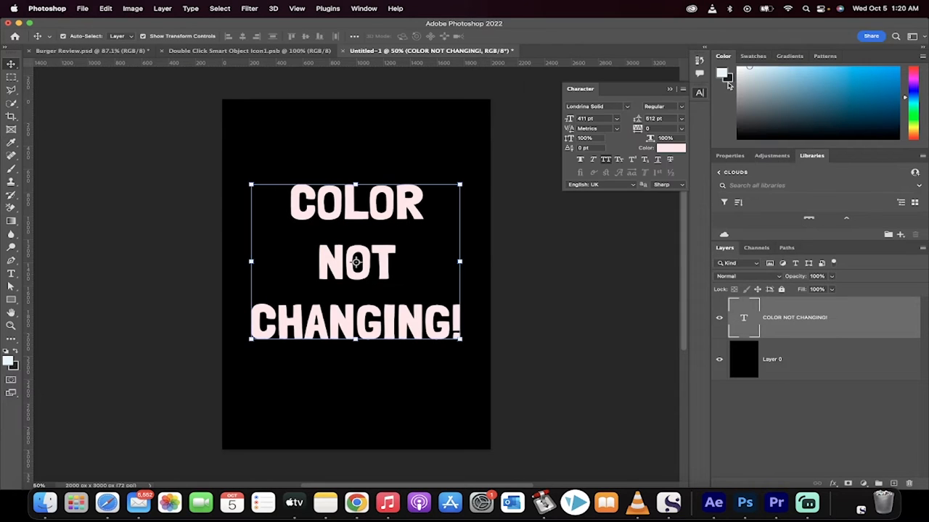
left_click(670, 148)
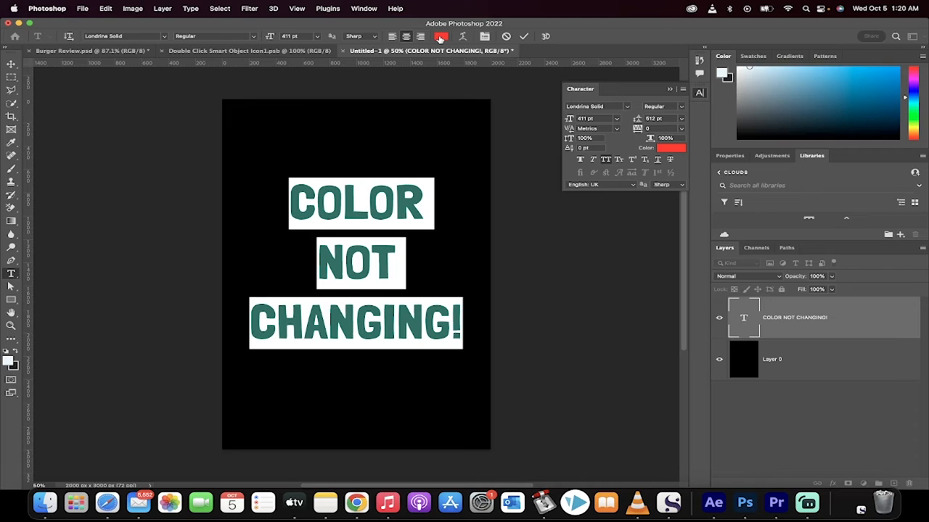
mouse_move(441, 36)
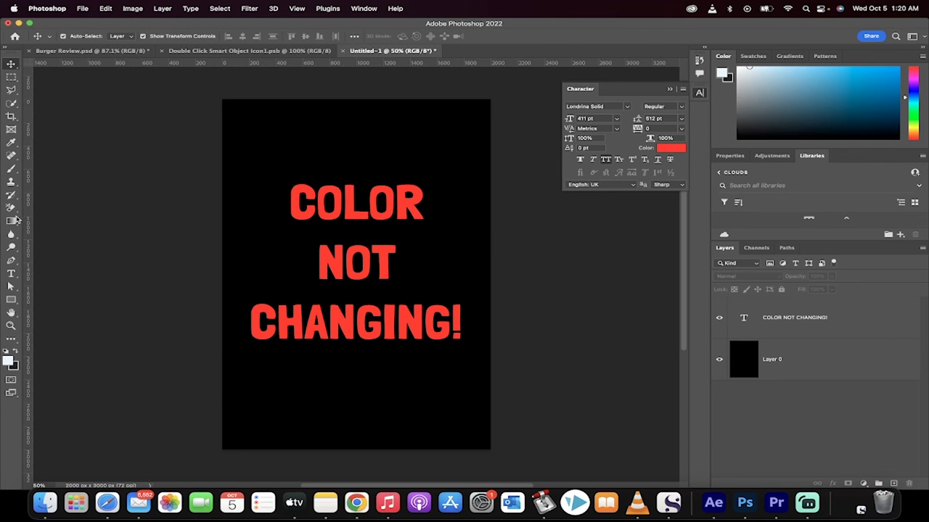
Select the COLOR NOT CHANGING! text layer and nudge it slightly upward.
left_click(10, 274)
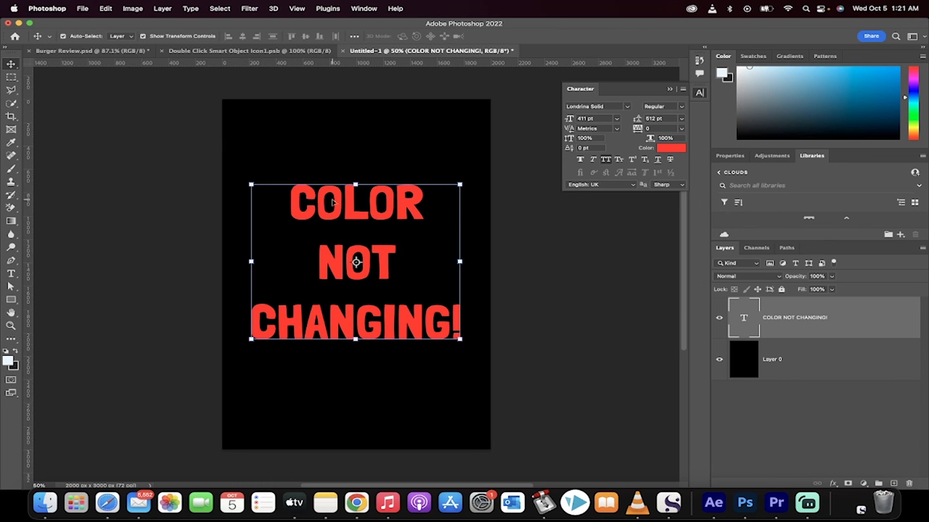
left_click_drag(356, 261, 356, 245)
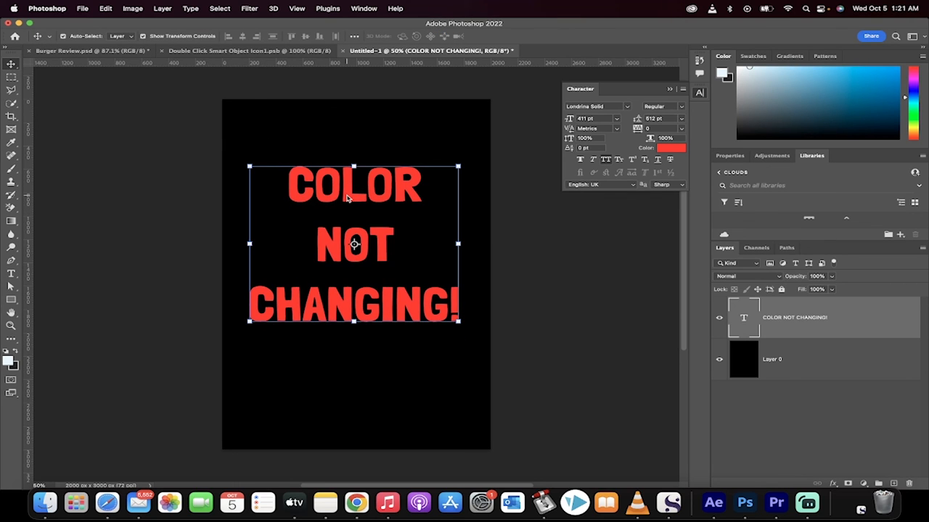
mouse_move(806, 502)
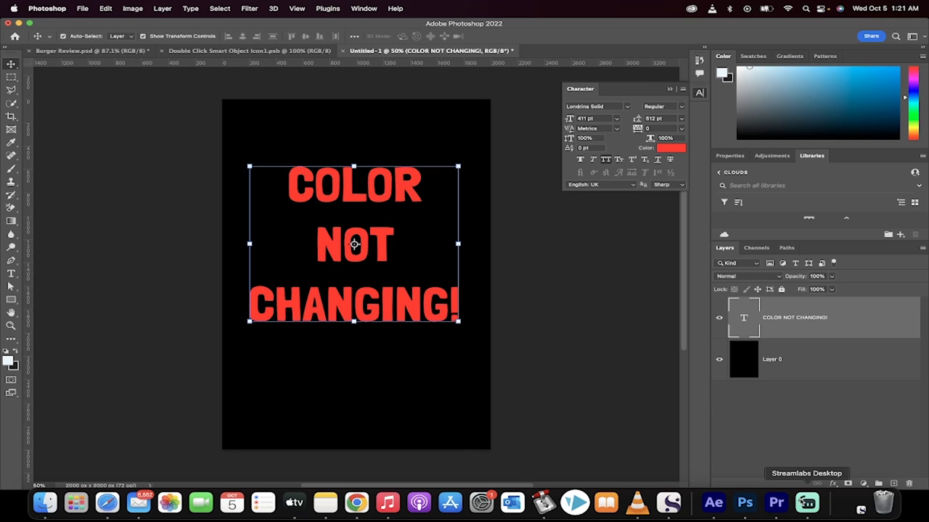